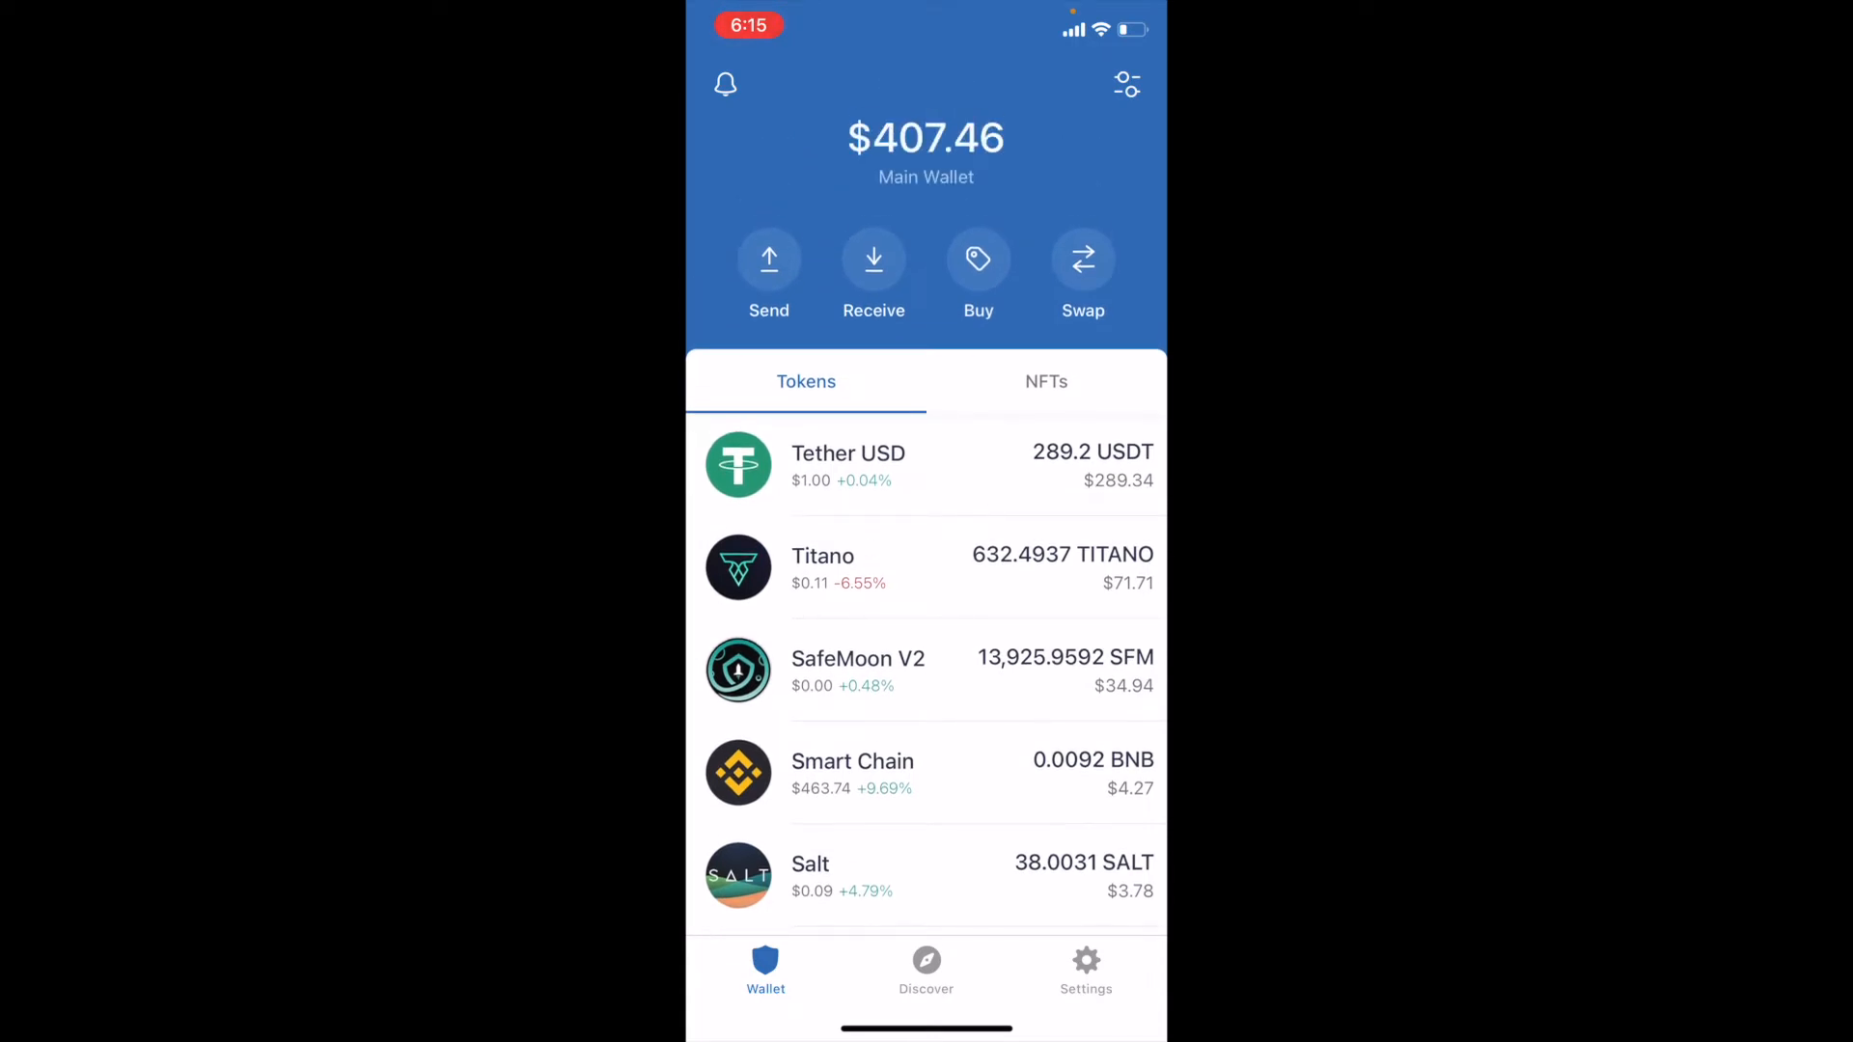
# Go to the wallet's Settings screen from the bottom navigation bar
pyautogui.click(1085, 967)
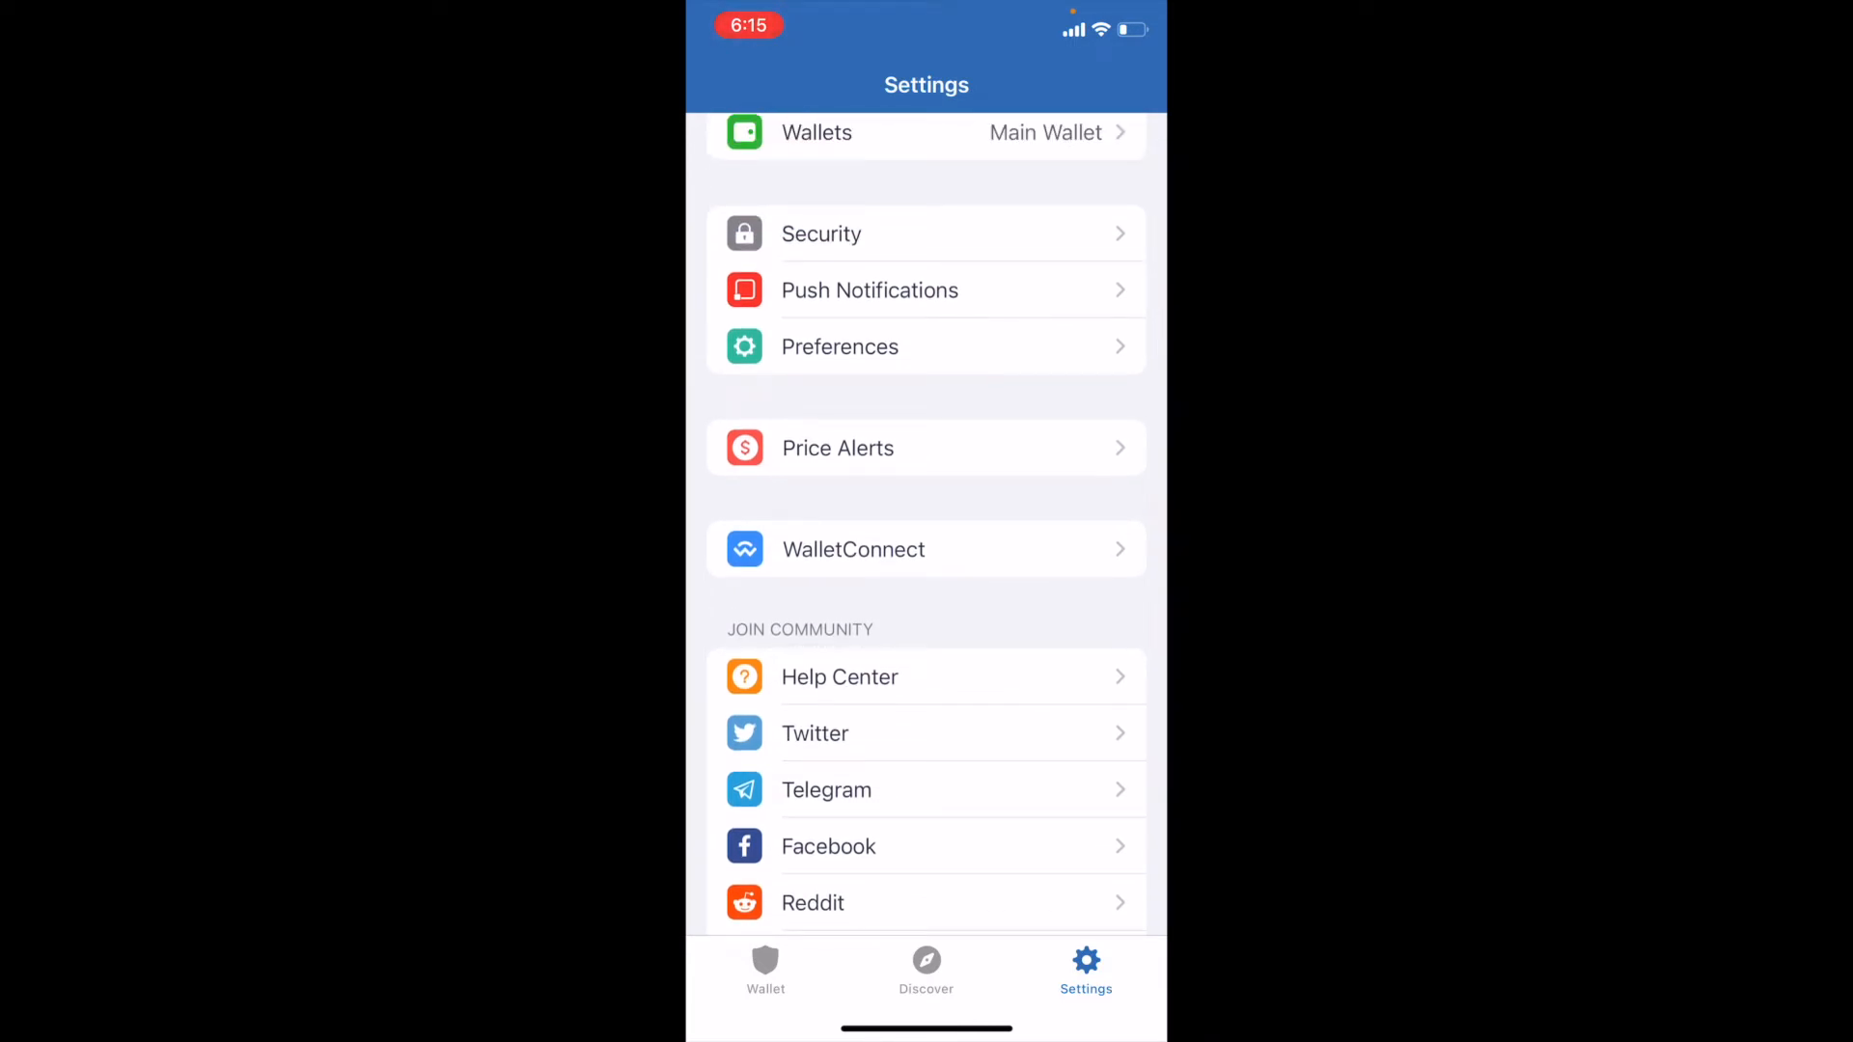
# Show the WalletConnect list with the PancakeSwap connection under Main Wallet
pyautogui.click(924, 548)
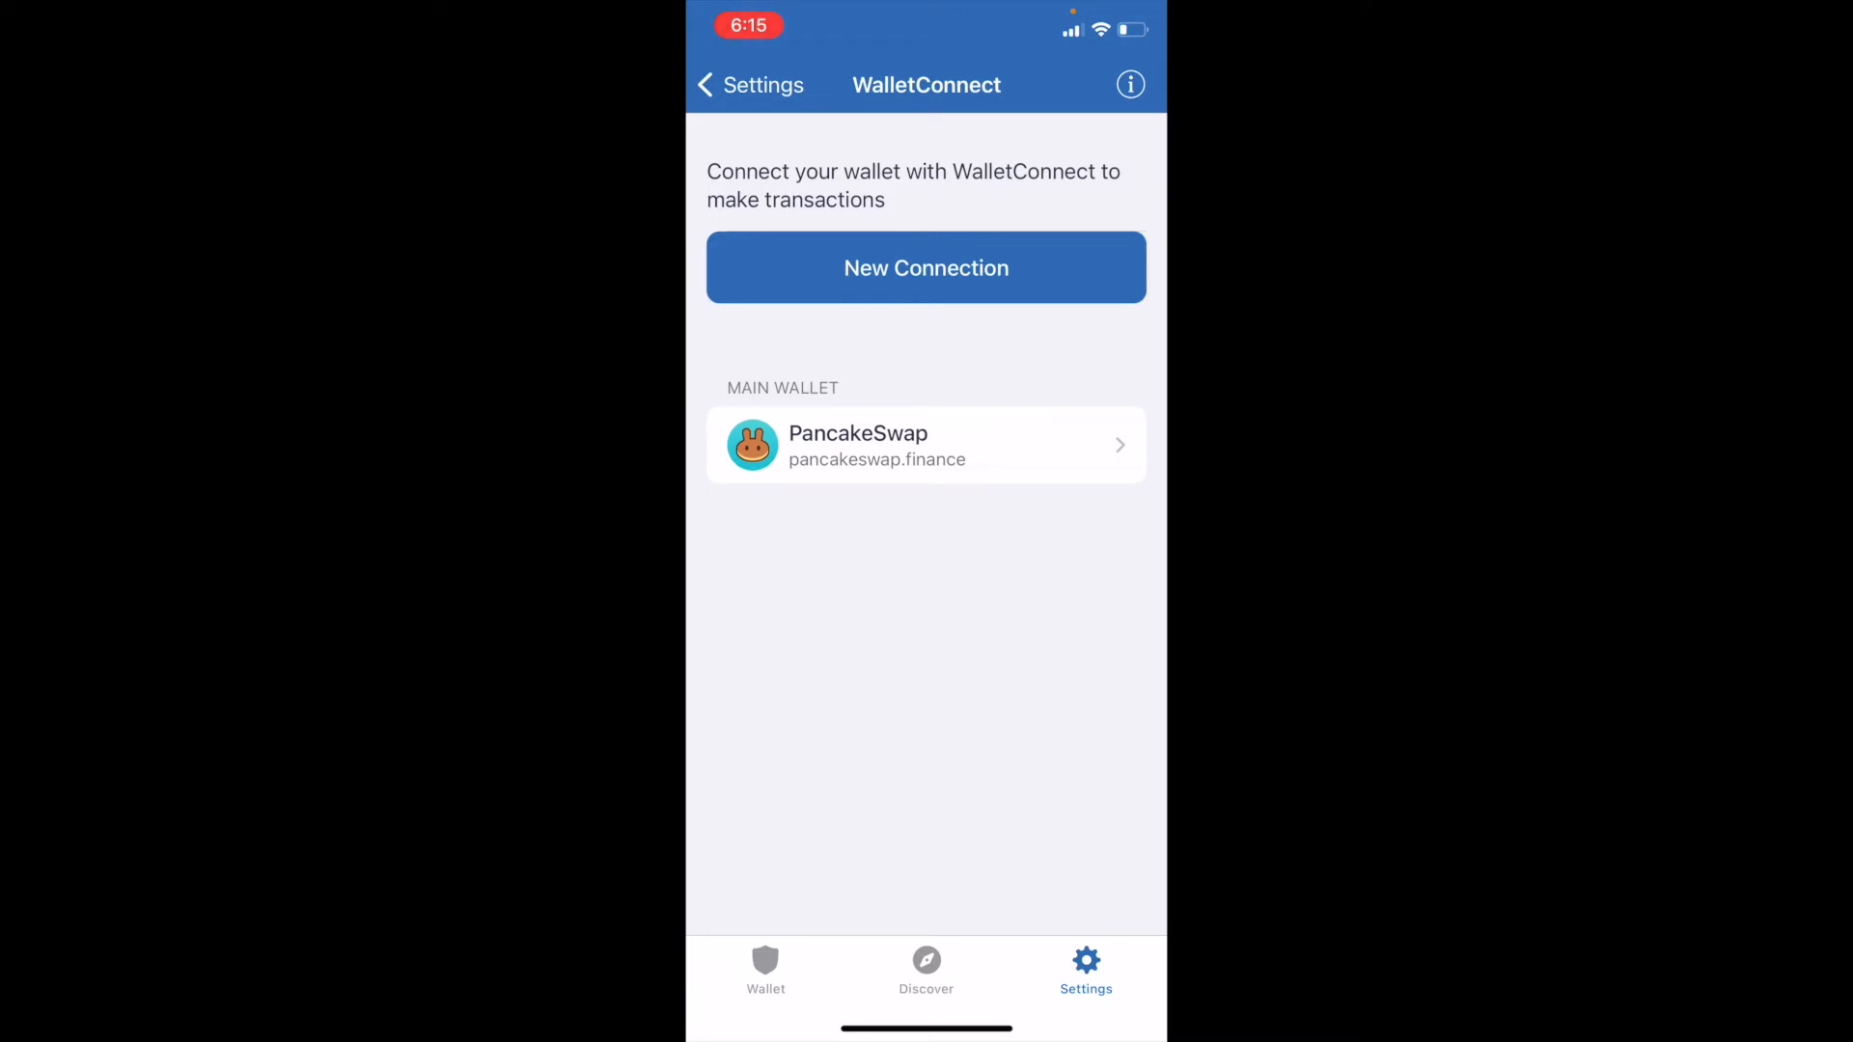
# Disconnect the PancakeSwap session so WalletConnect lists no active connections
pyautogui.click(924, 446)
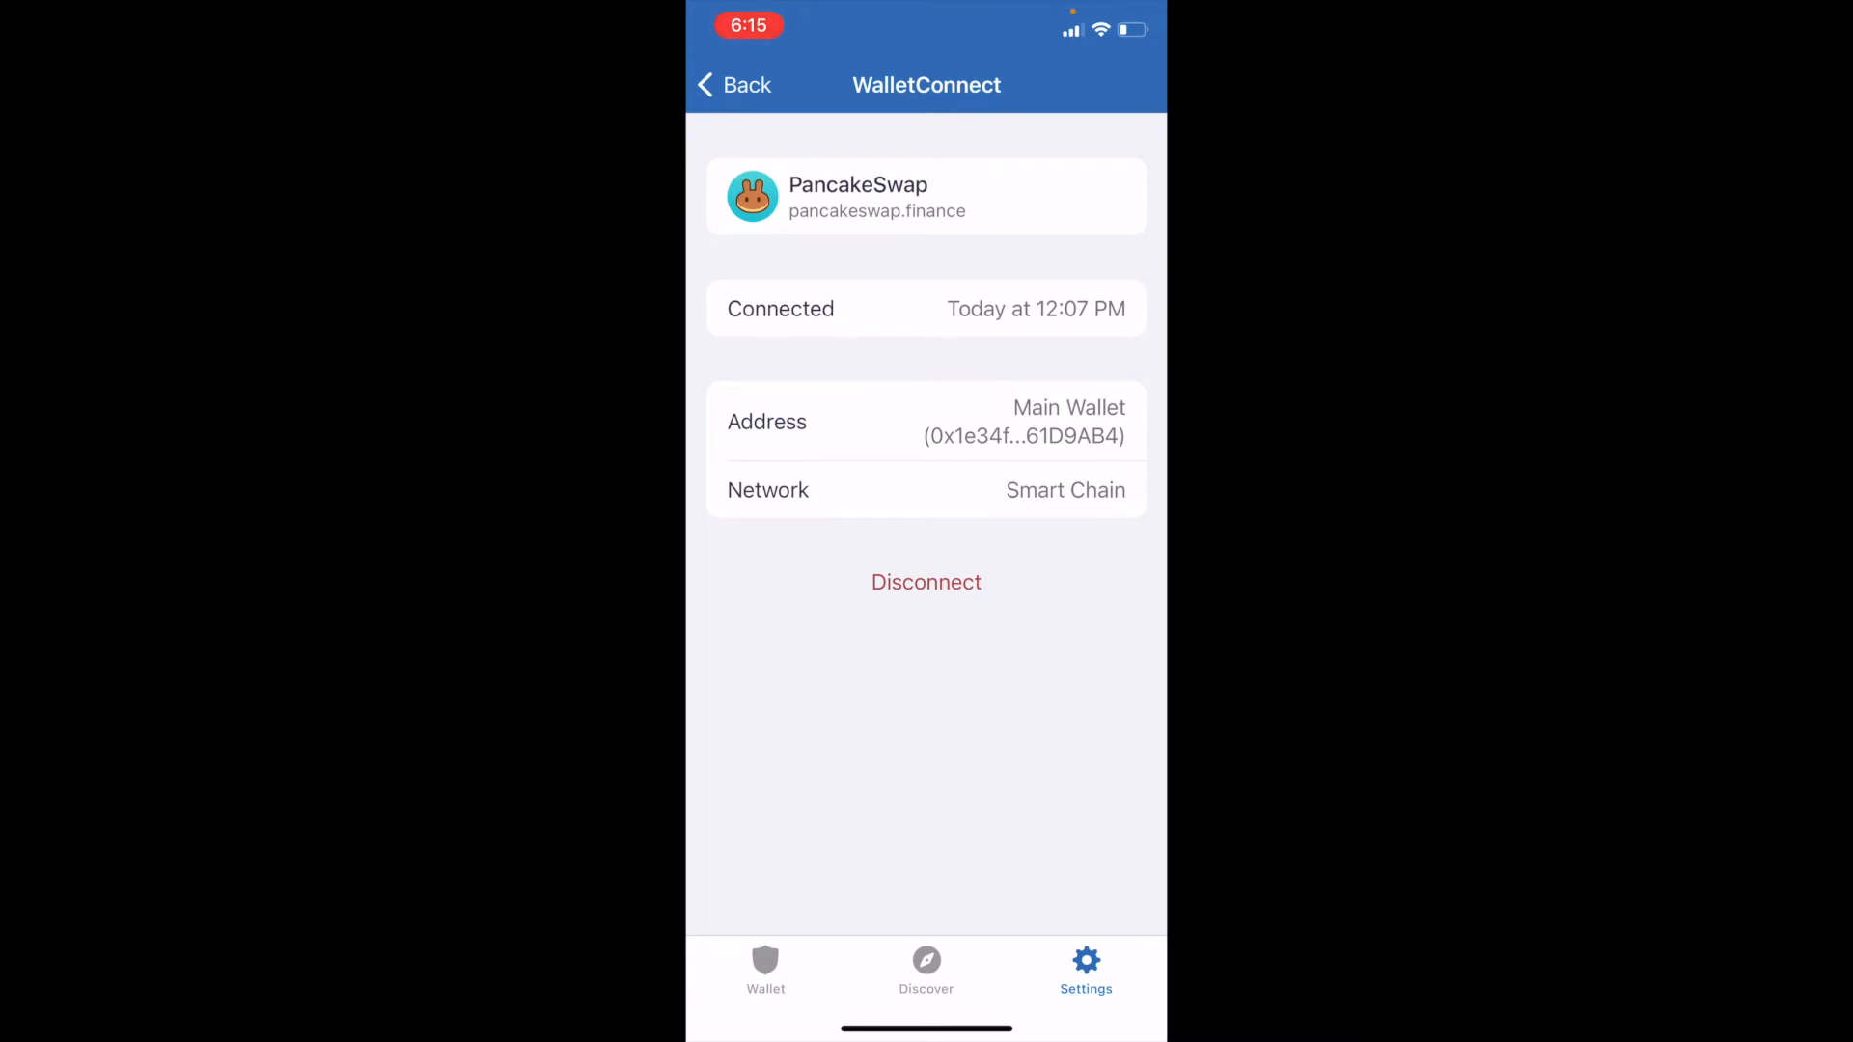
pyautogui.click(926, 581)
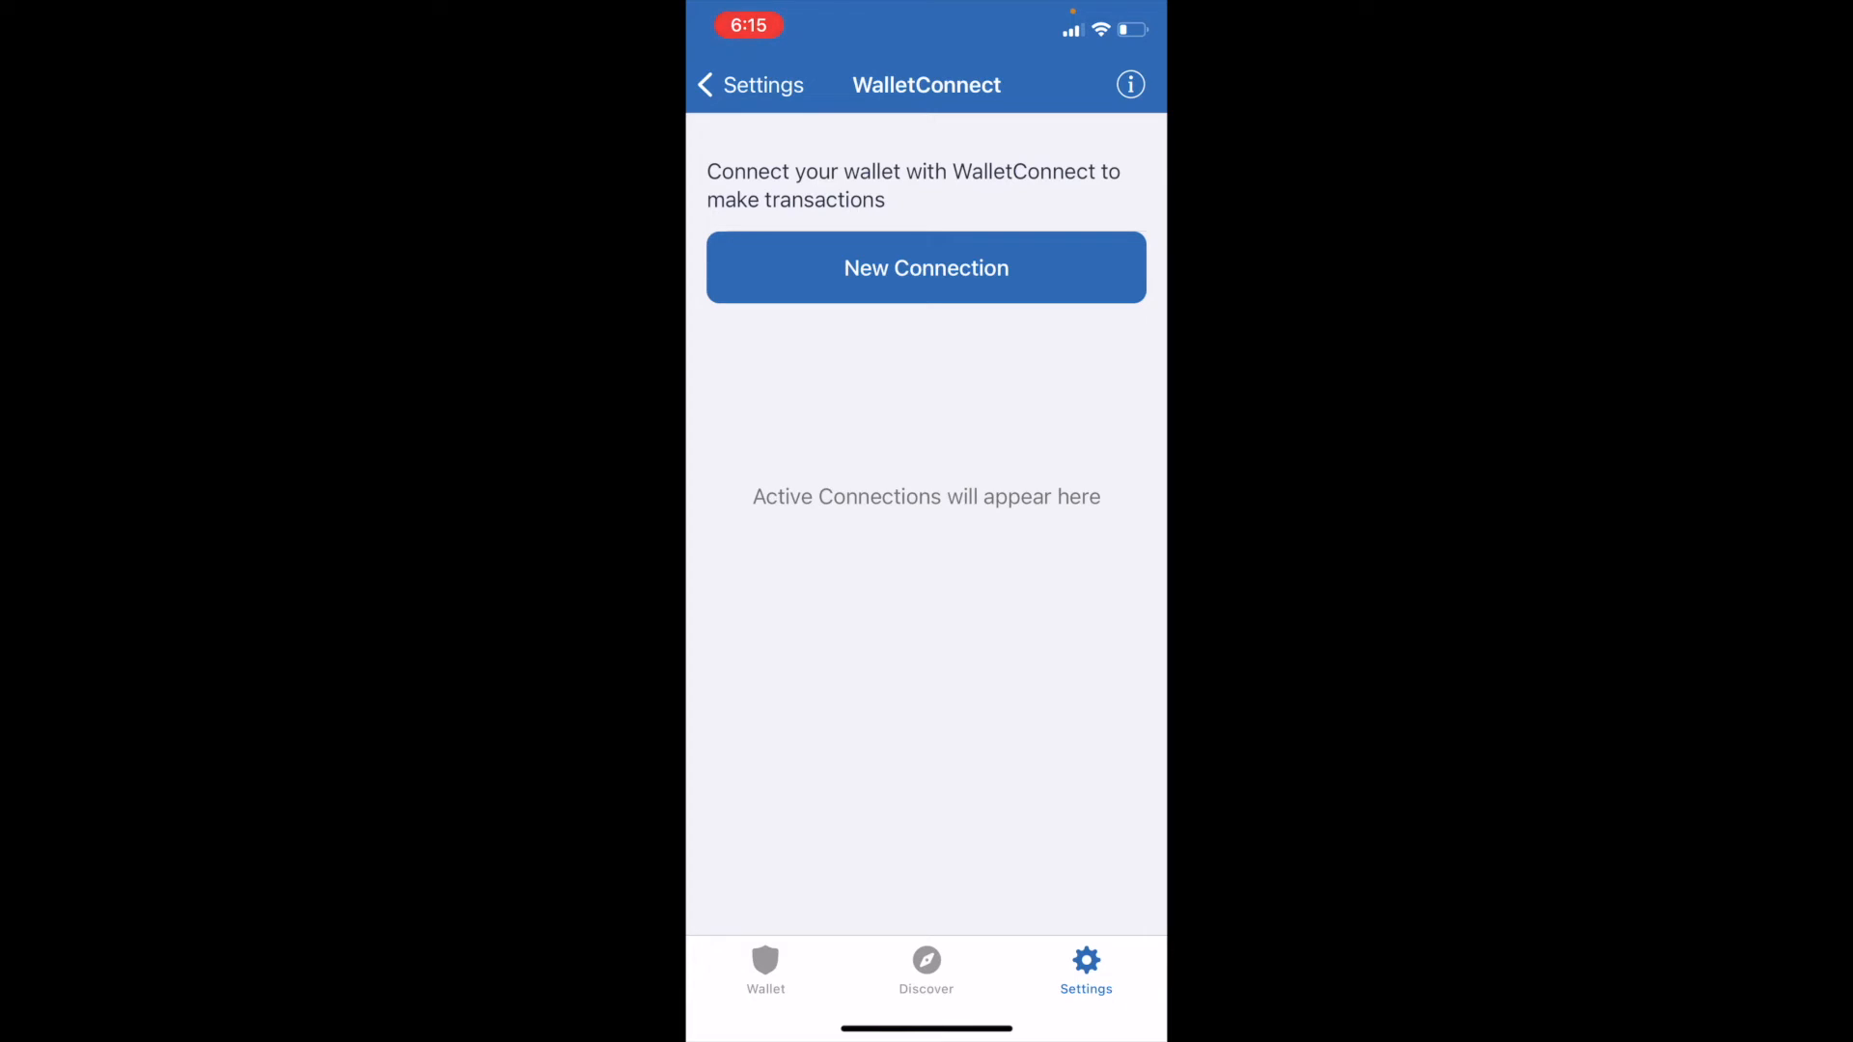
# Recheck WalletConnect is empty, then return to Settings and scroll the list down
pyautogui.click(748, 84)
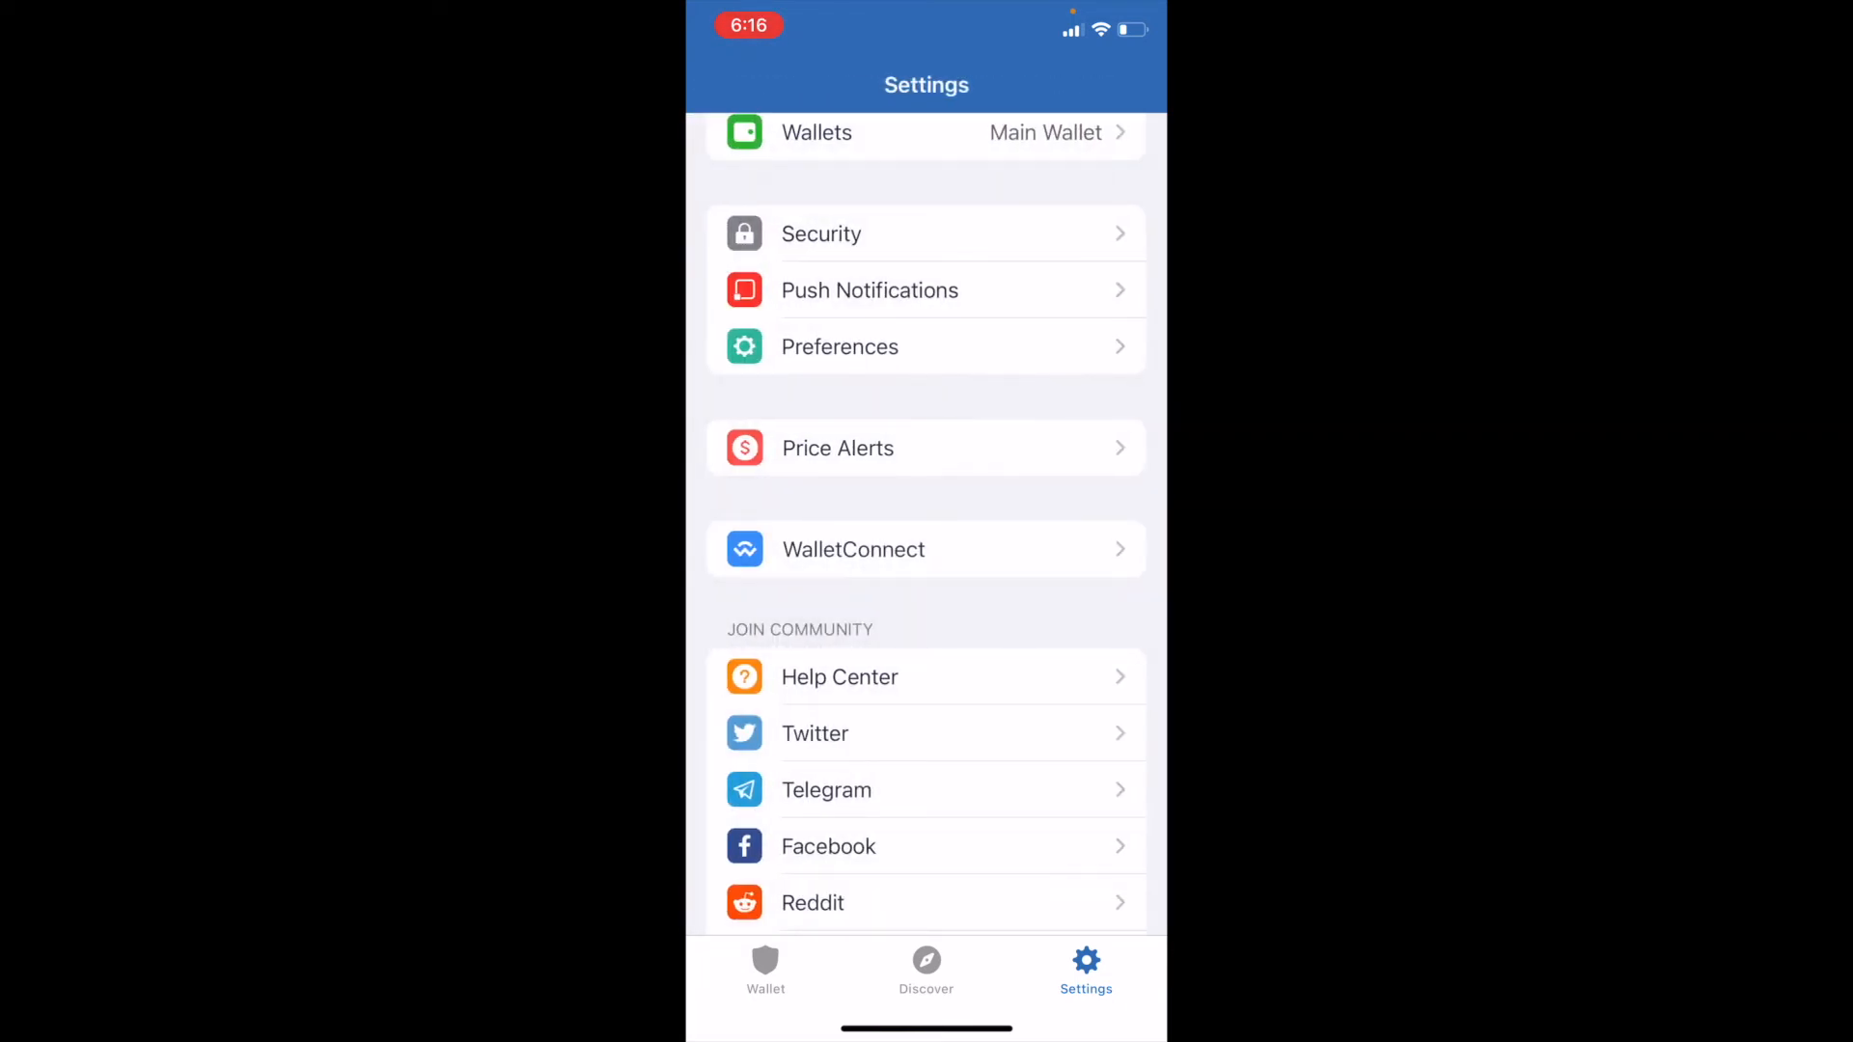
pyautogui.click(925, 548)
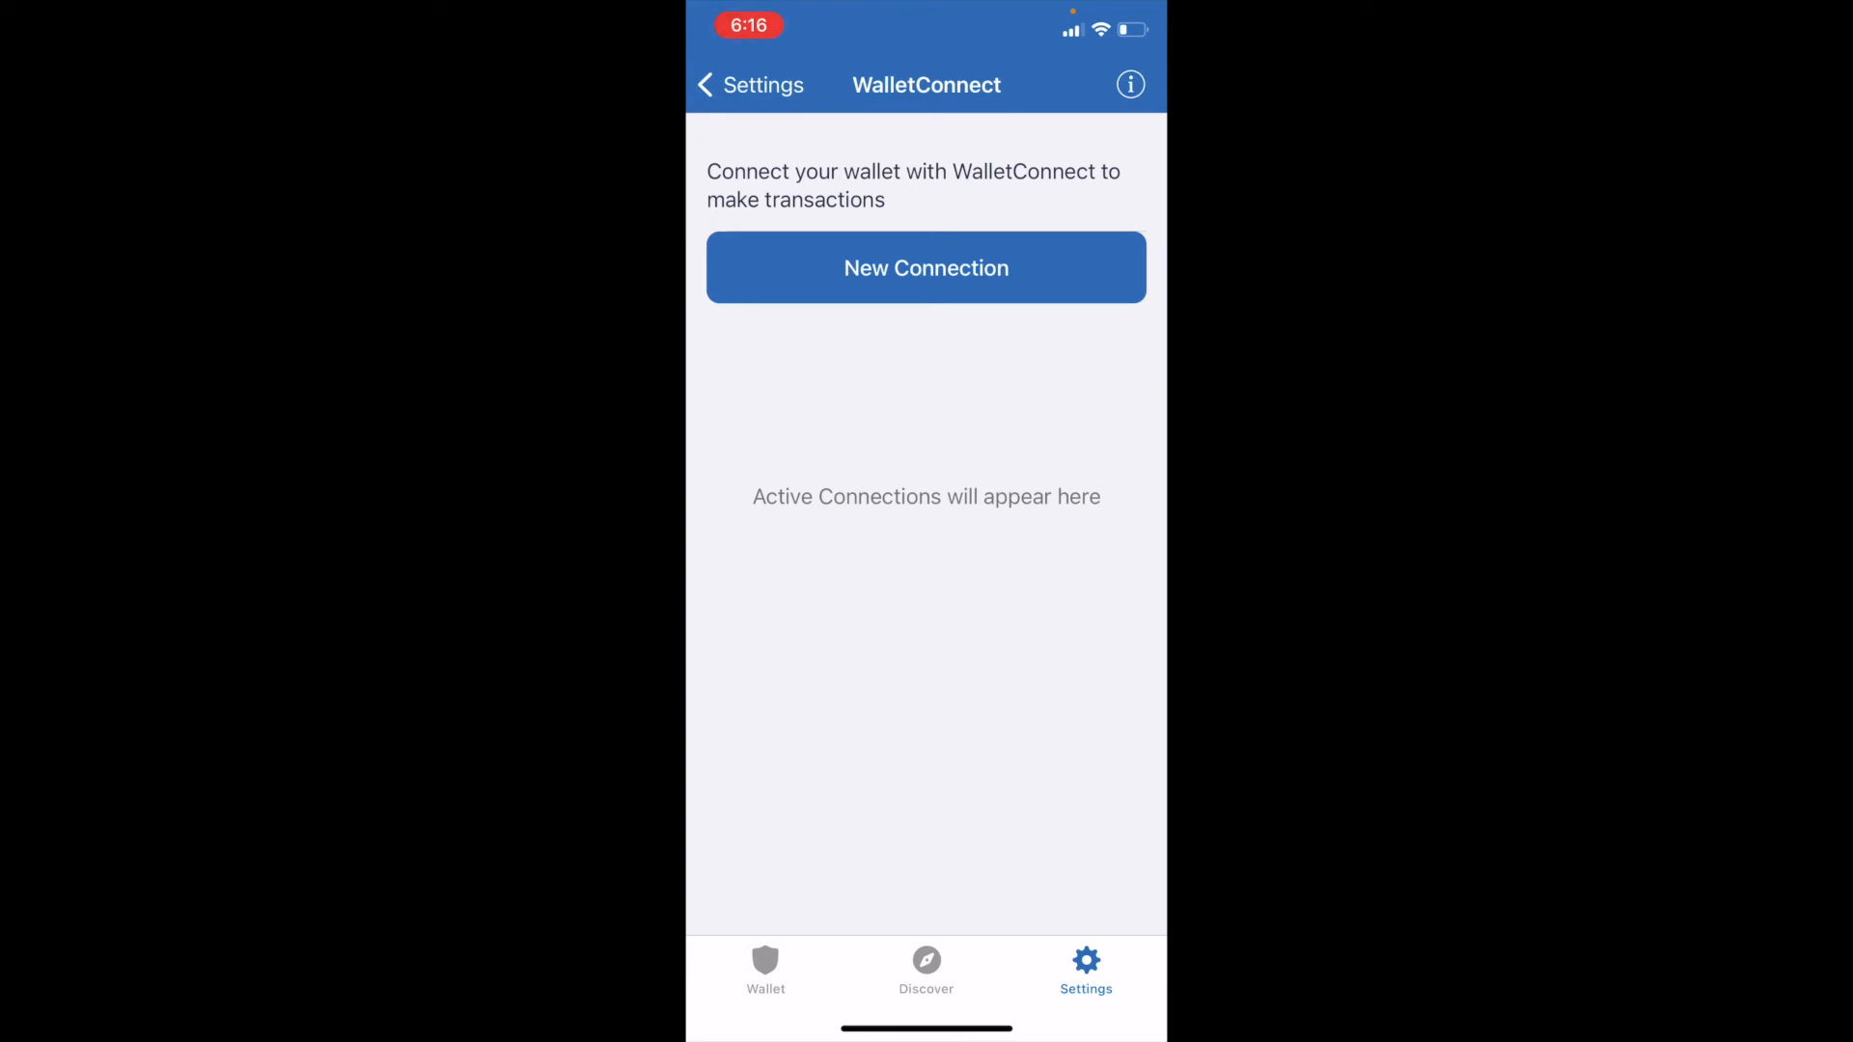
pyautogui.click(925, 266)
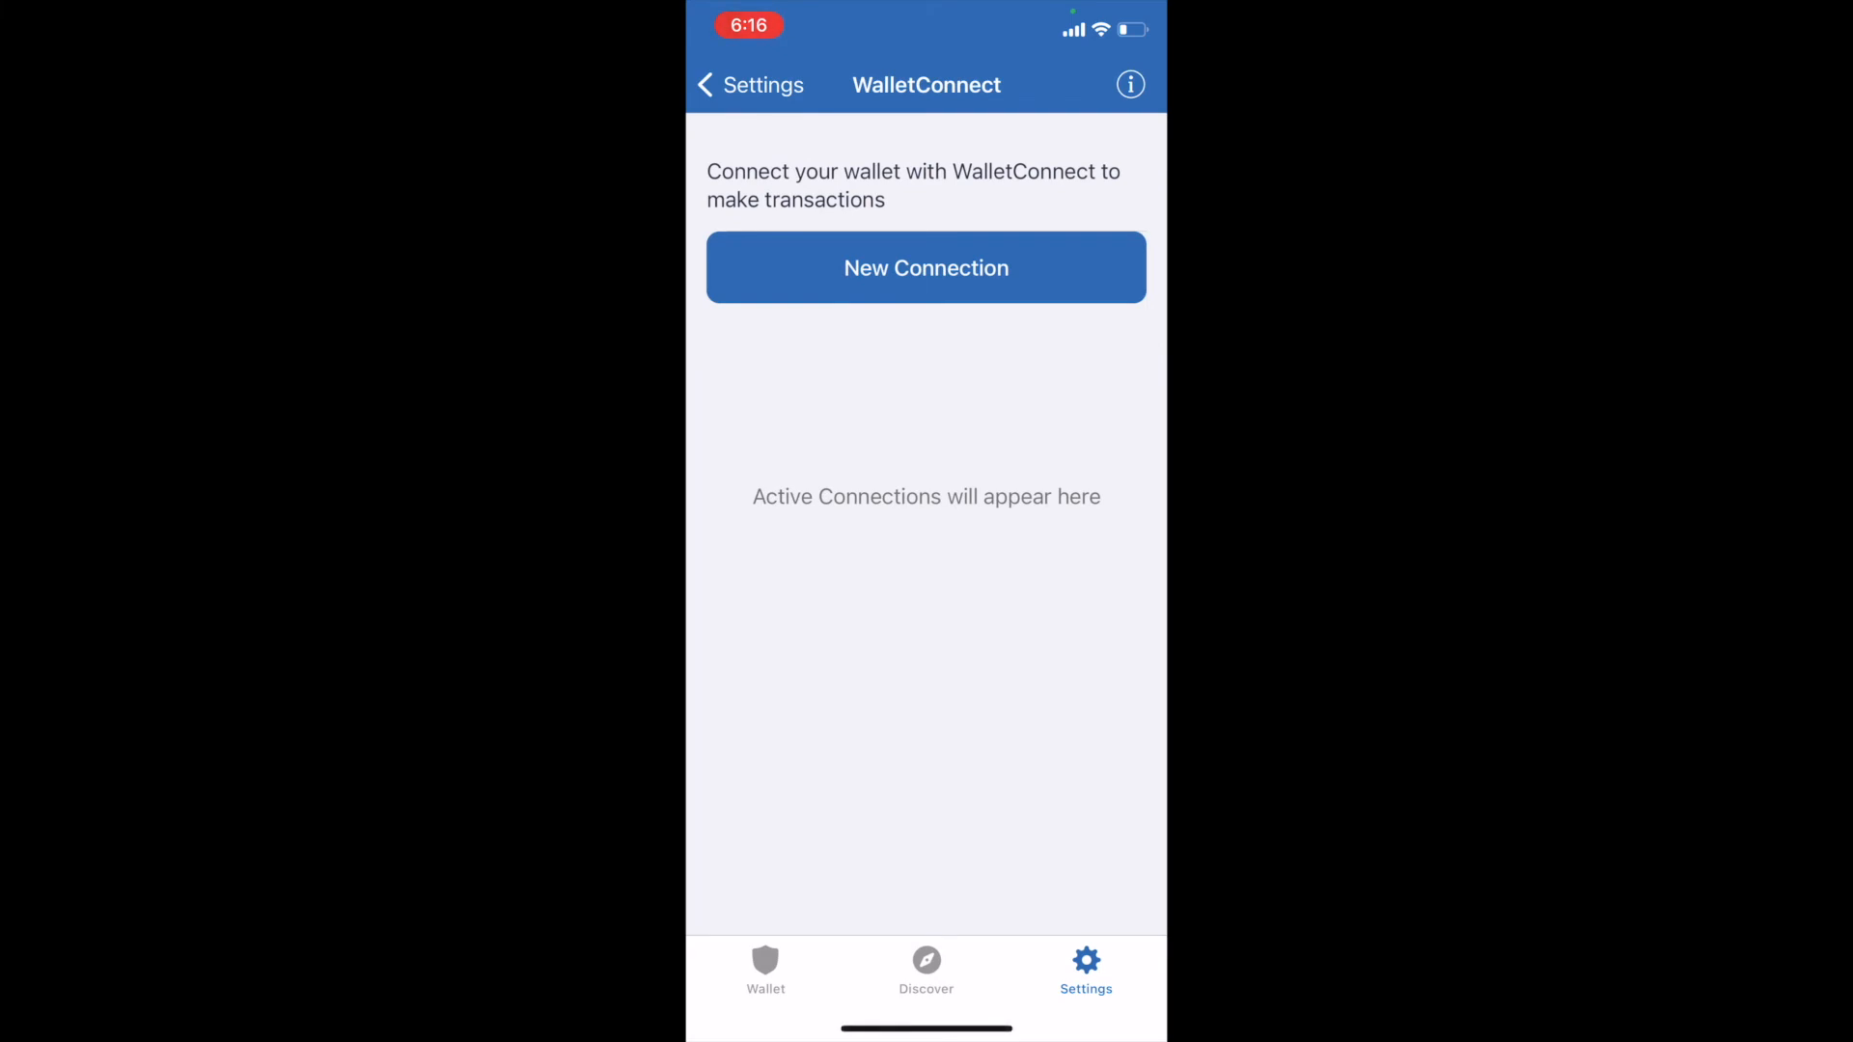
pyautogui.click(749, 83)
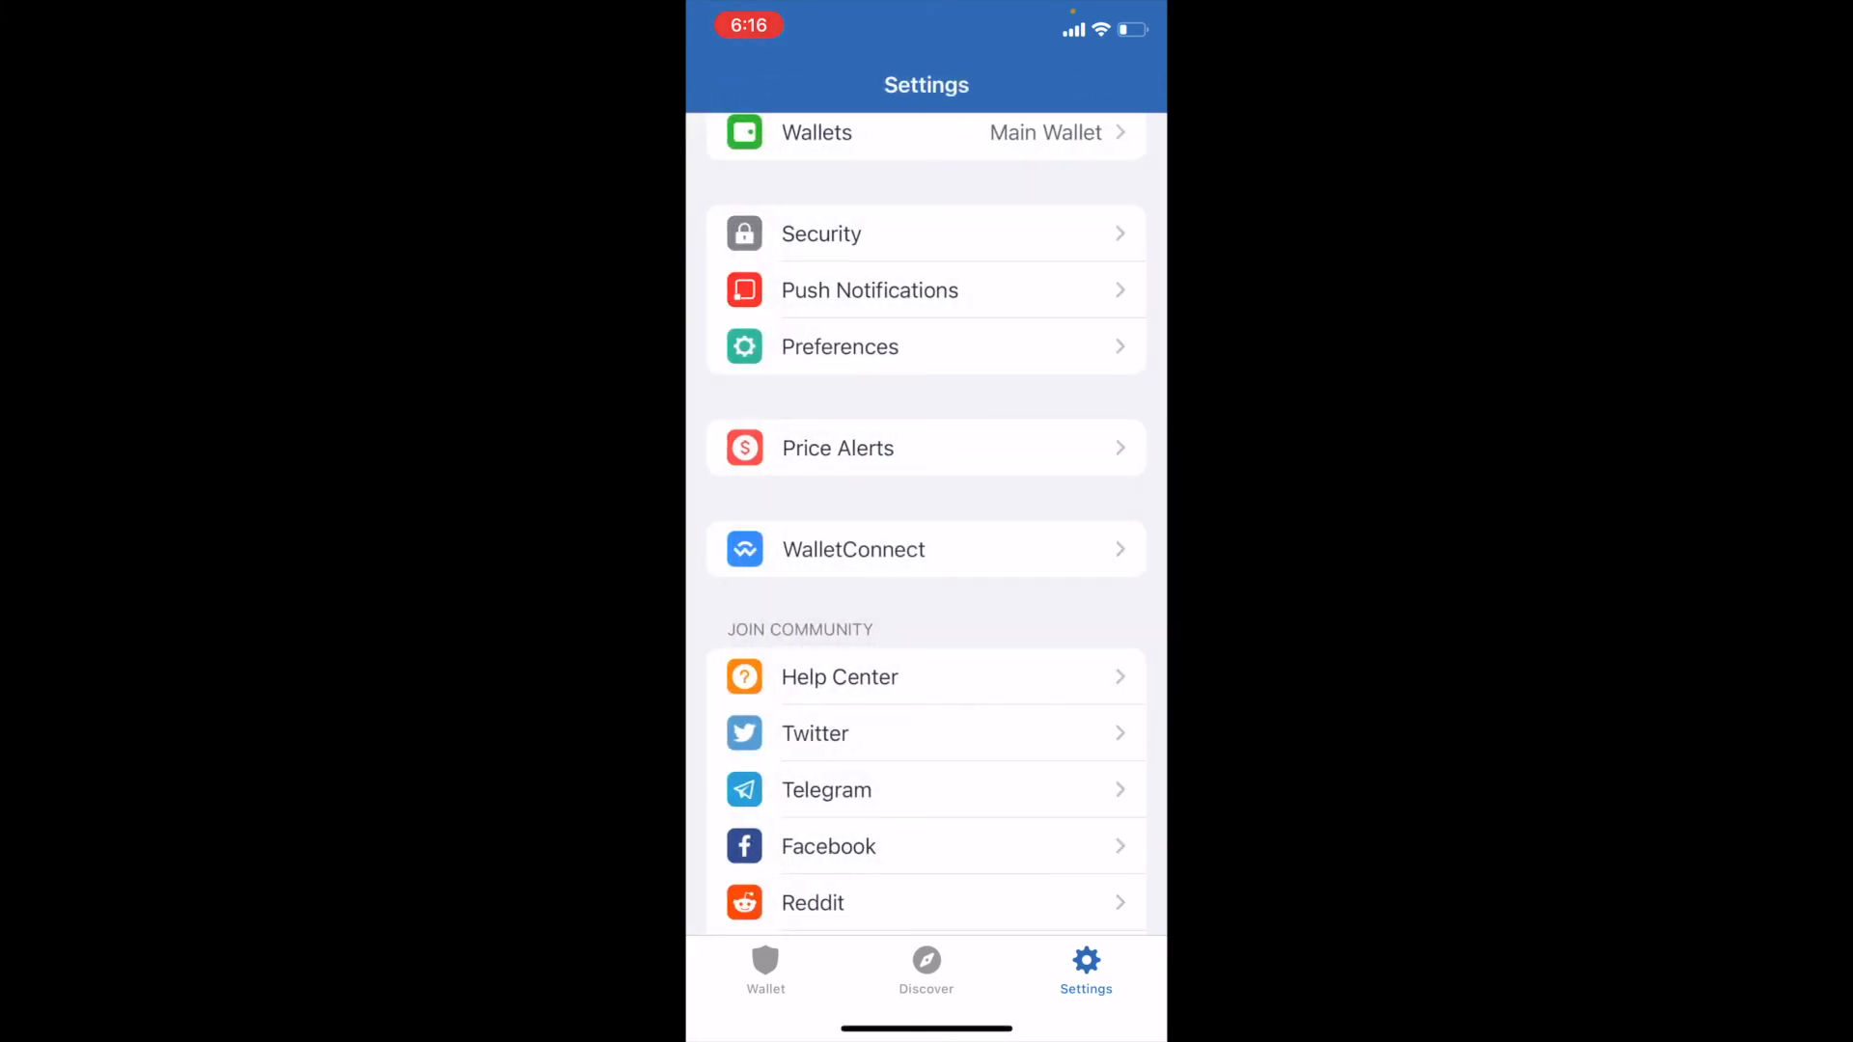
pyautogui.scroll(-3)
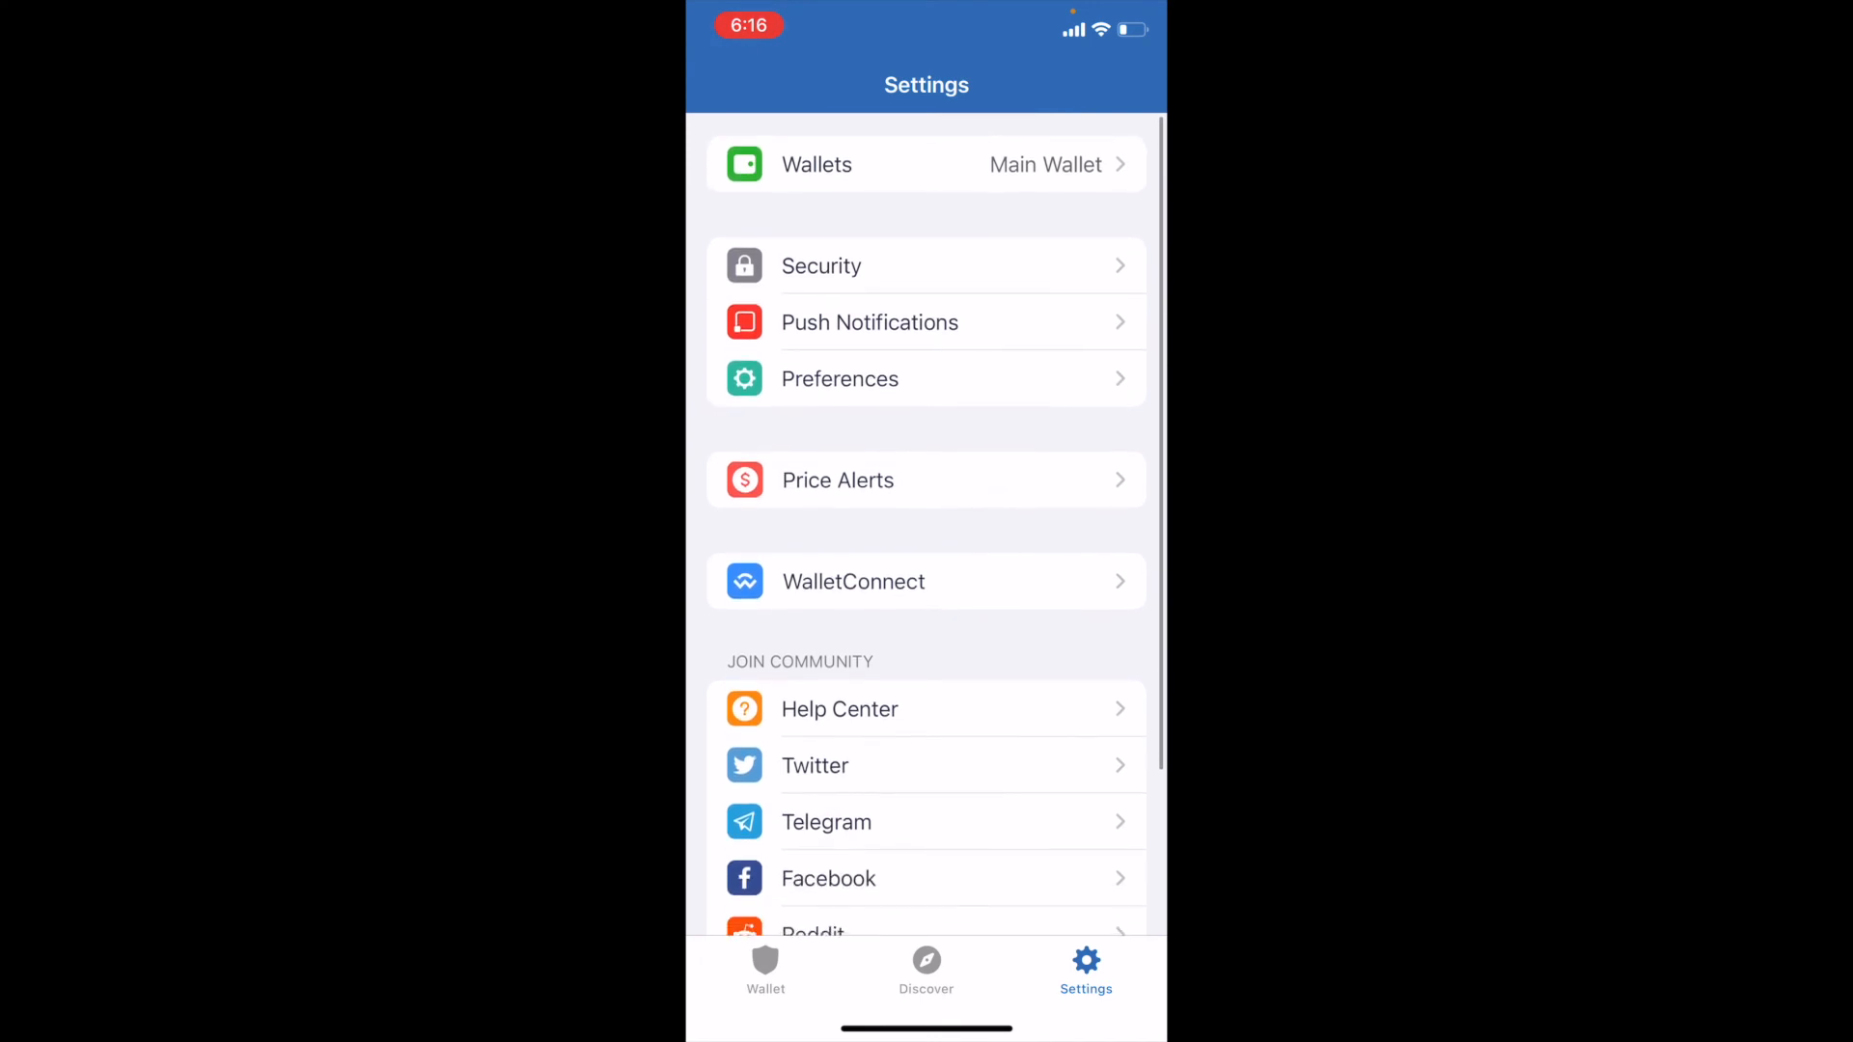